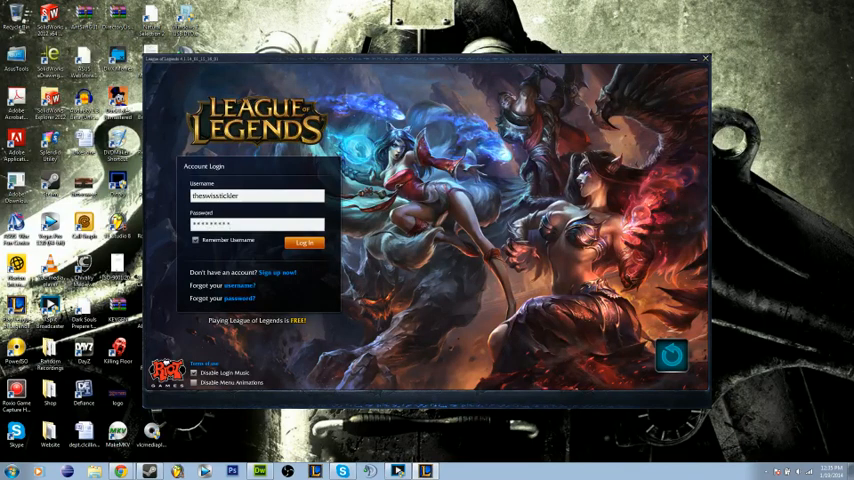
# - Attempt a League of Legends login and dismiss the login-server-not-responding error
pyautogui.click(304, 242)
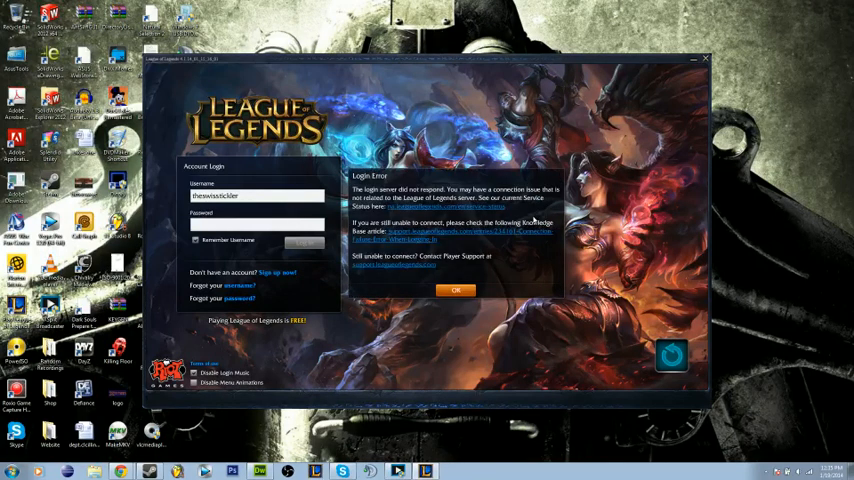
pyautogui.click(456, 290)
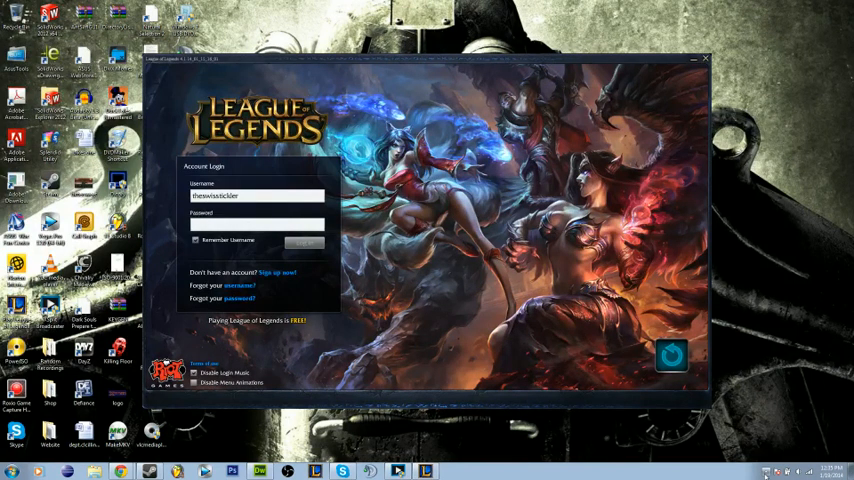
# - Open Norton from the tray and go to Settings > Network > Smart Firewall
pyautogui.click(765, 471)
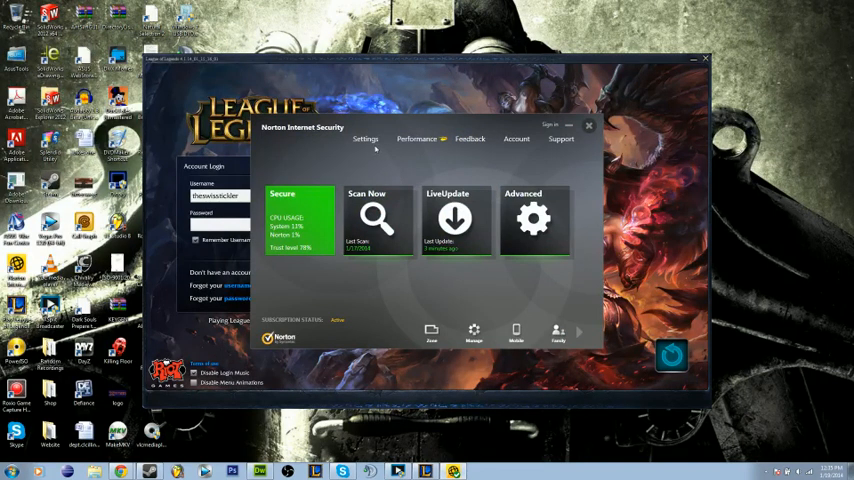
pyautogui.click(365, 138)
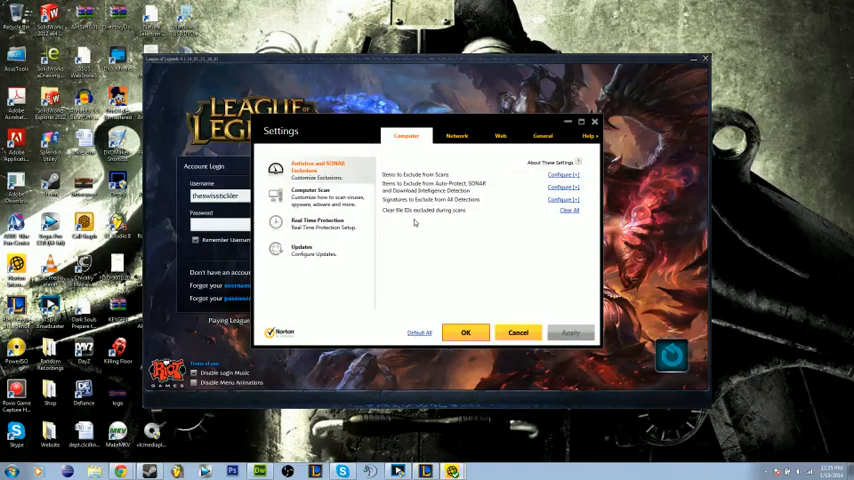
pyautogui.click(456, 135)
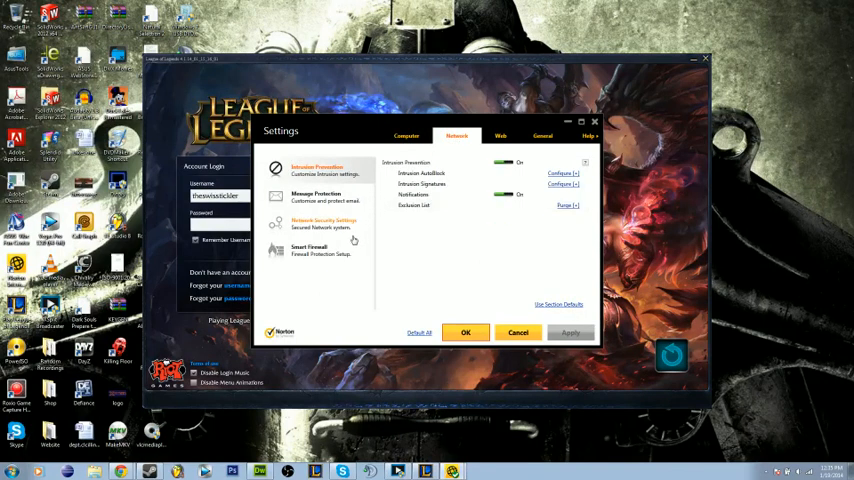
pyautogui.click(310, 248)
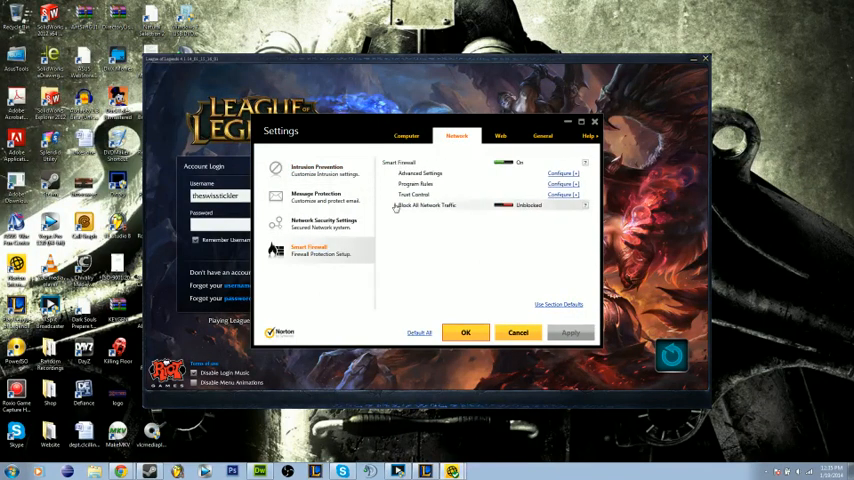
# - Set League of Legends, lol.launcher and LolClient program rules to Allow, then apply and save
pyautogui.click(562, 184)
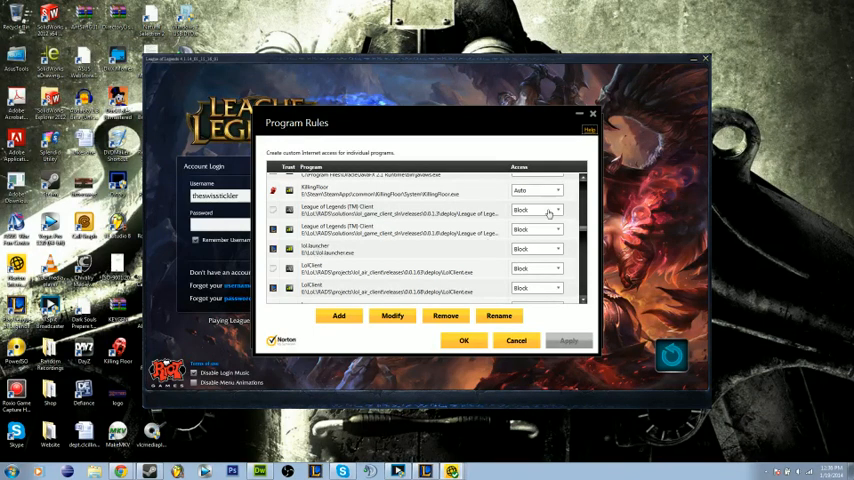
pyautogui.click(537, 210)
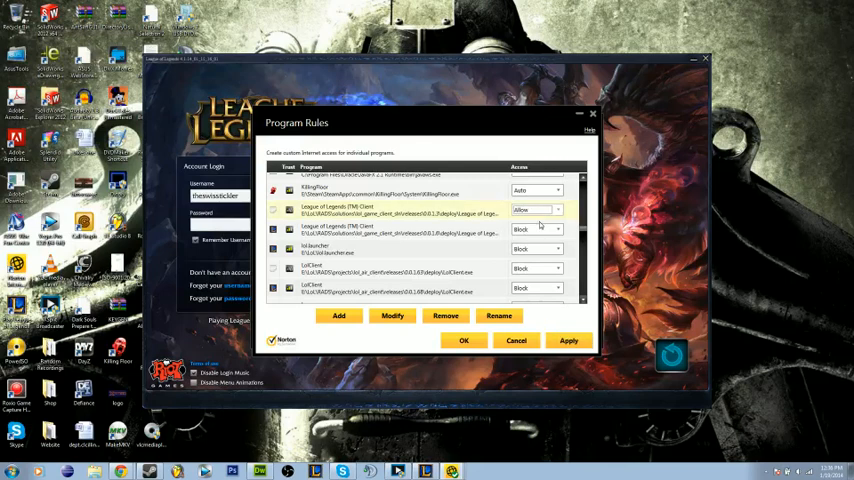
pyautogui.click(537, 249)
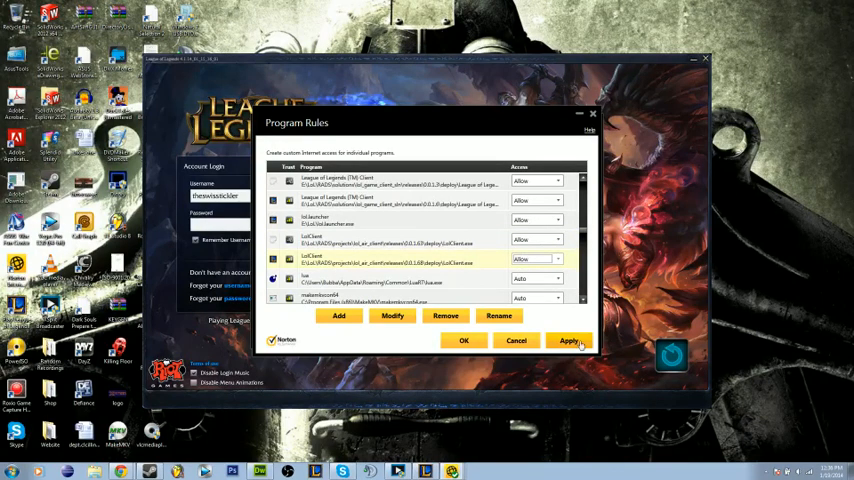
pyautogui.click(568, 340)
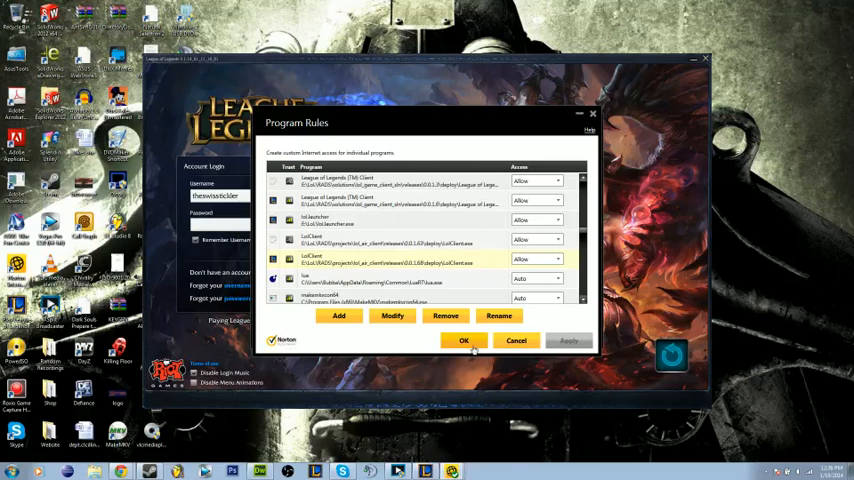
pyautogui.click(464, 340)
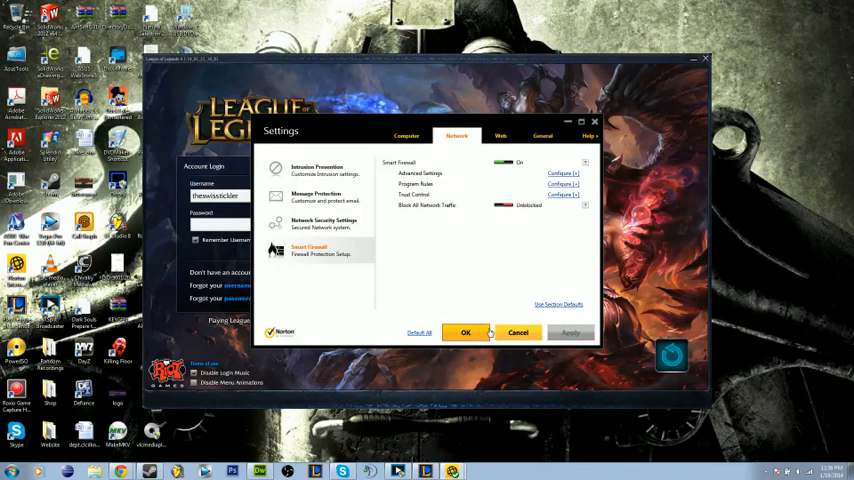
# - Close Norton Settings with OK and retry the League of Legends login
pyautogui.click(465, 332)
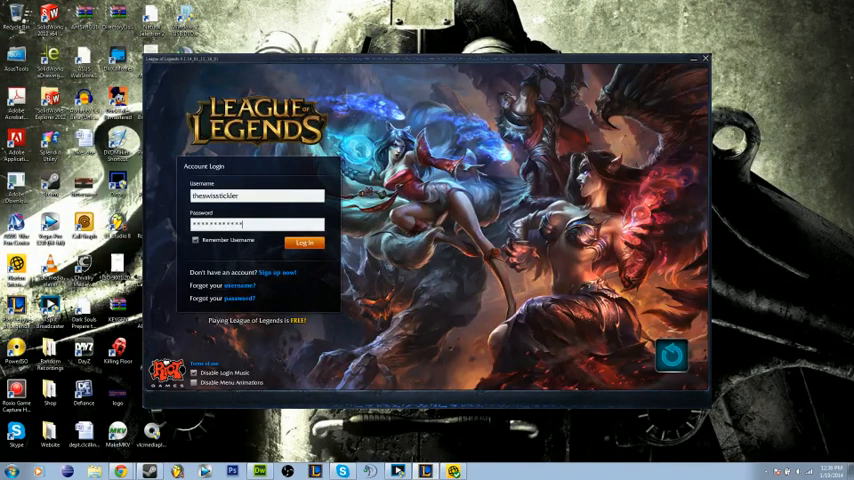
pyautogui.click(304, 242)
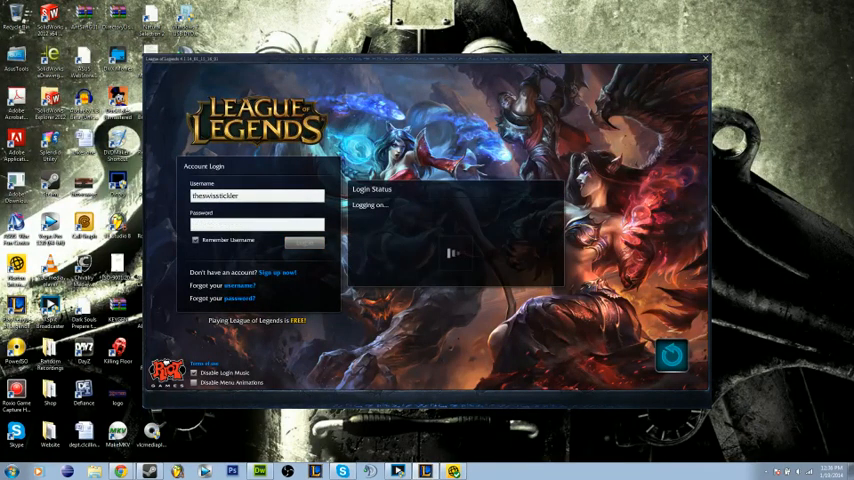